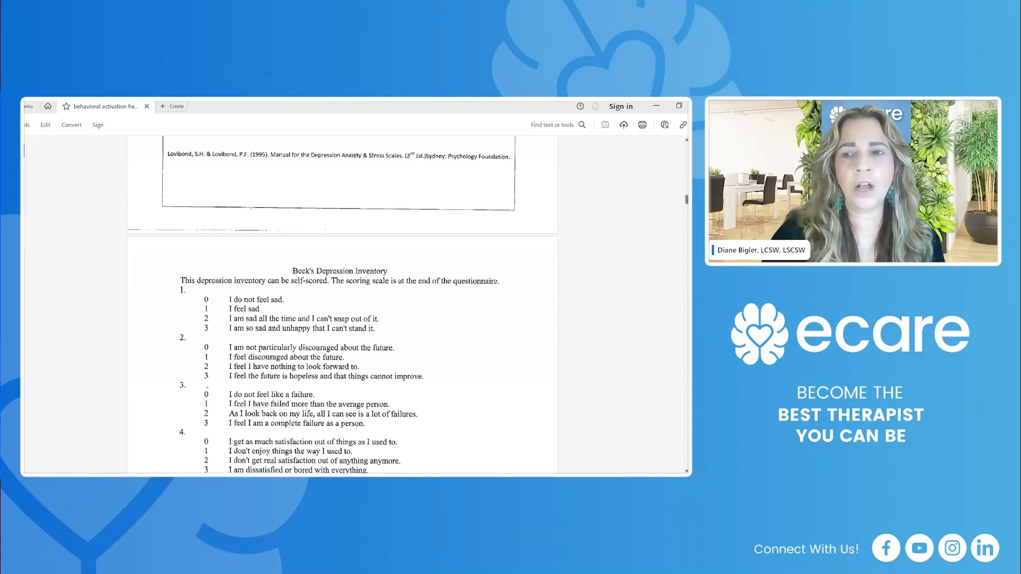
# Scroll down through the Beck Depression Inventory questions until items 11–16 are in view.
pyautogui.scroll(-3)
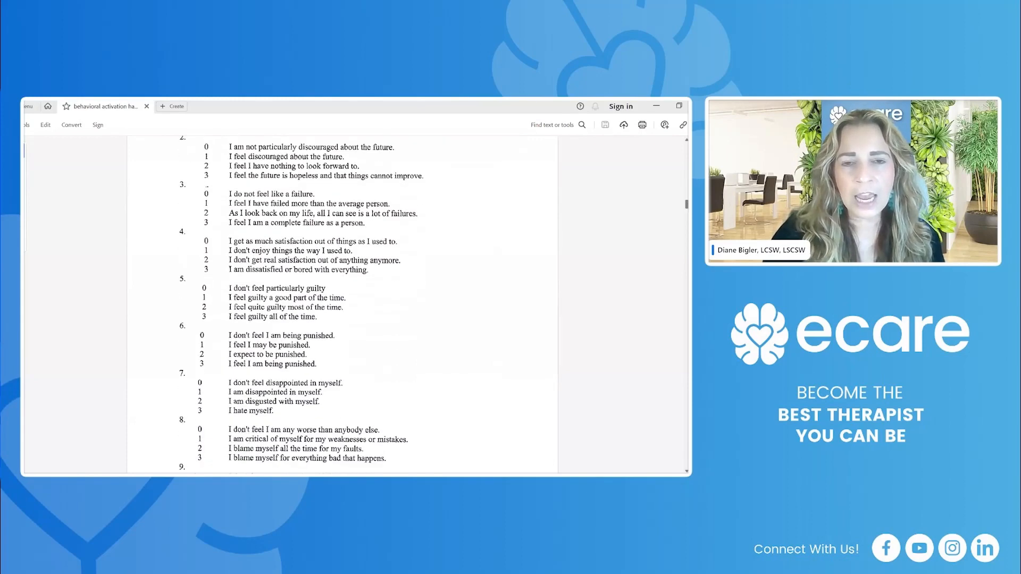
pyautogui.scroll(-3)
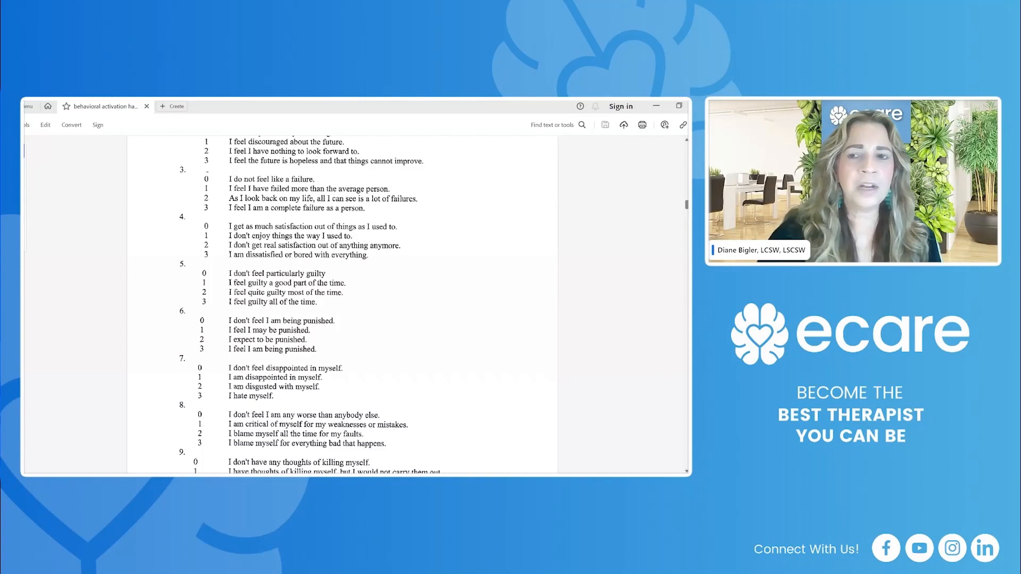
pyautogui.scroll(-3)
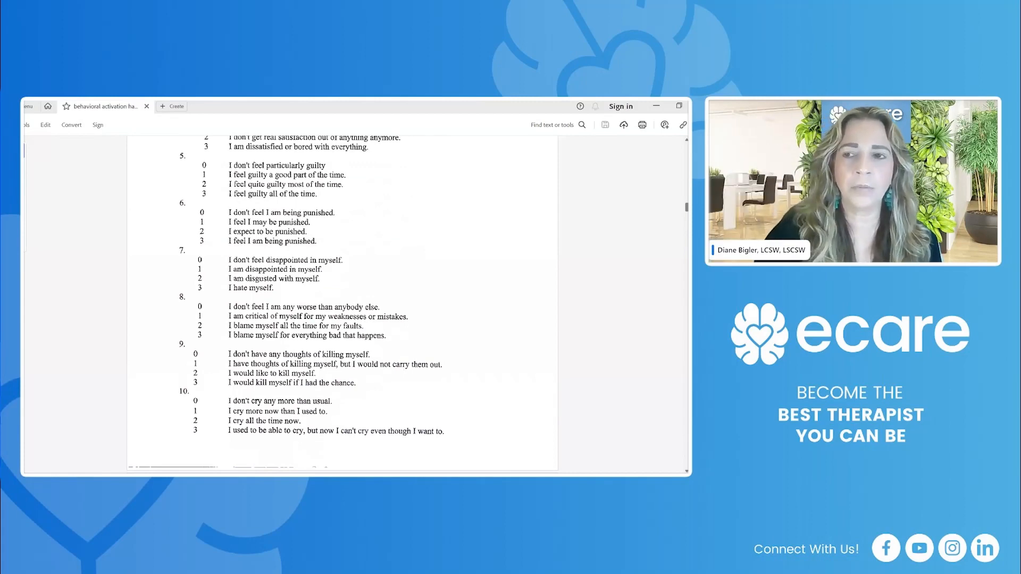
pyautogui.scroll(-3)
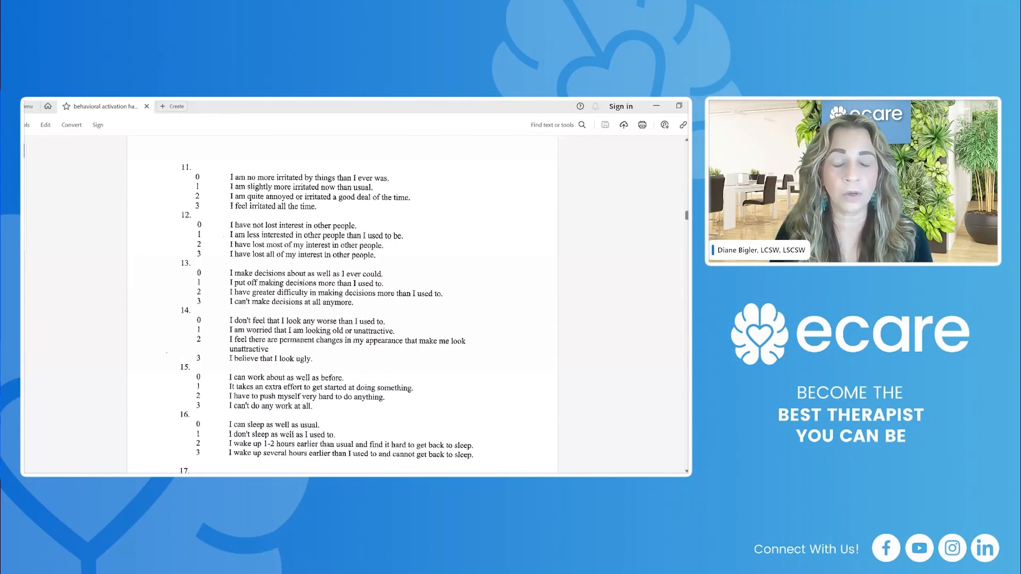
# Scroll past questions 17–21 to the Interpreting section and its depression levels scoring table.
pyautogui.scroll(-3)
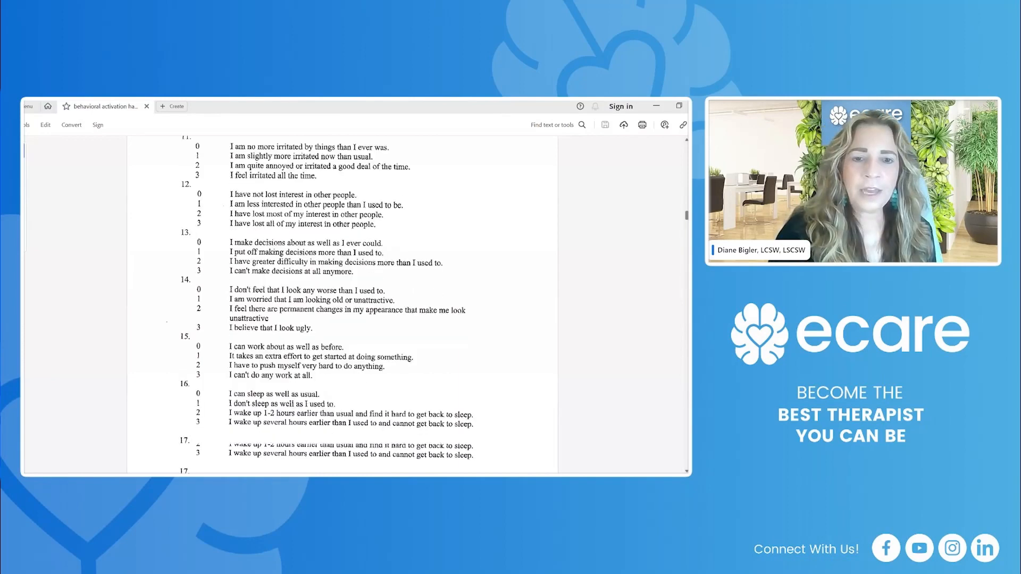
pyautogui.scroll(-3)
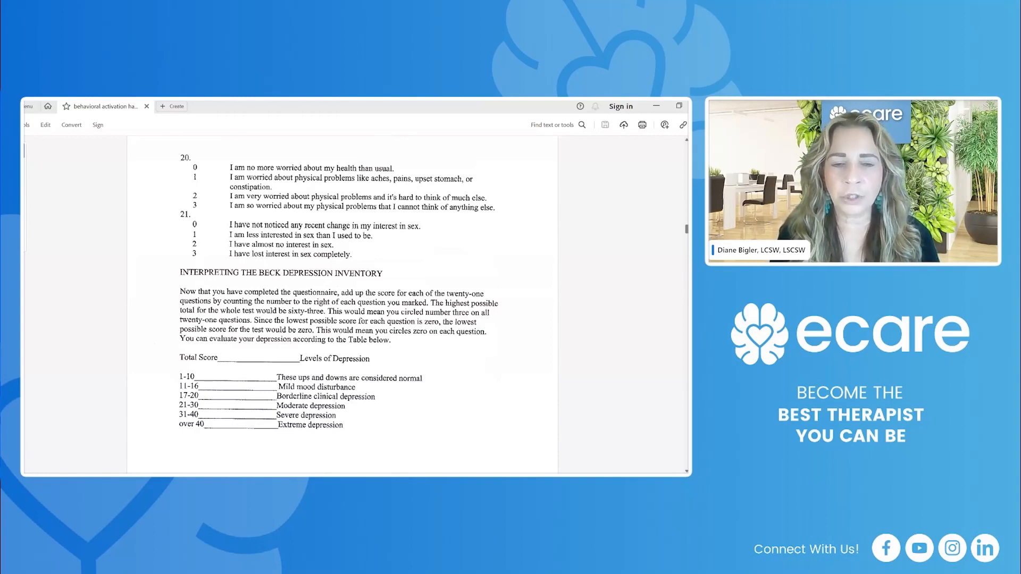
pyautogui.scroll(-3)
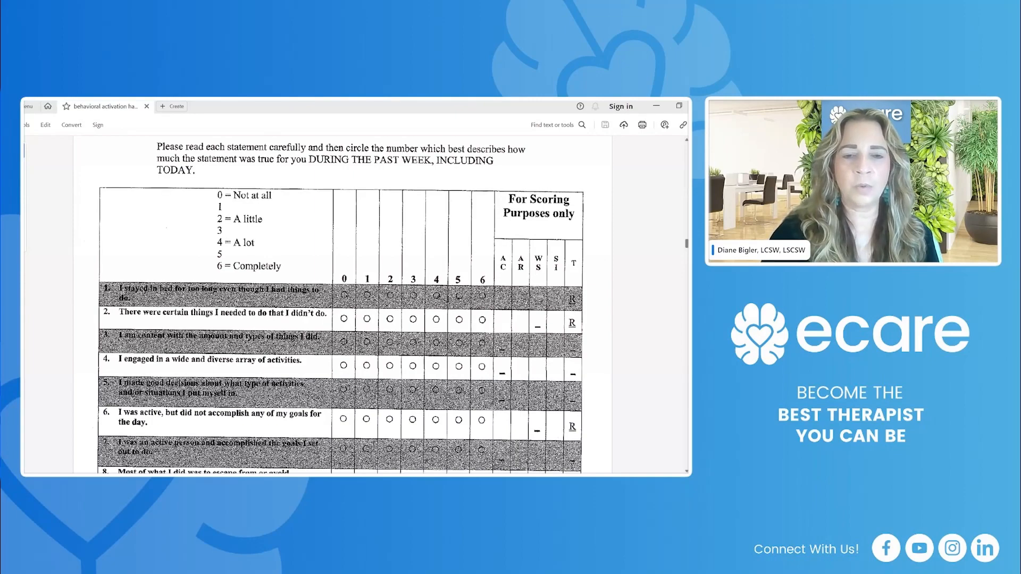
# Scroll through BADS items 6–25 and the totals lines to the Scoring Instructions page.
pyautogui.scroll(-3)
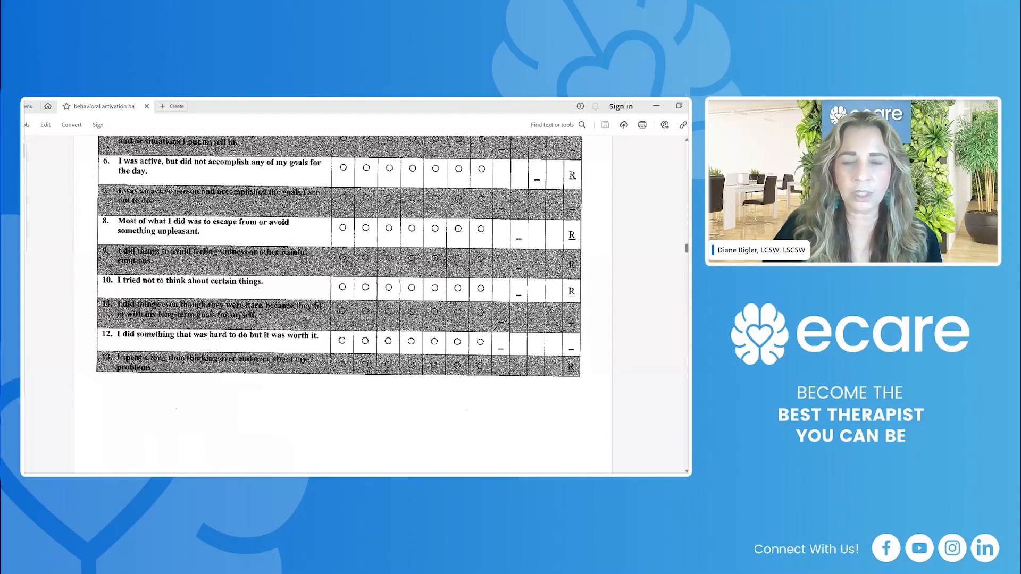
pyautogui.scroll(-3)
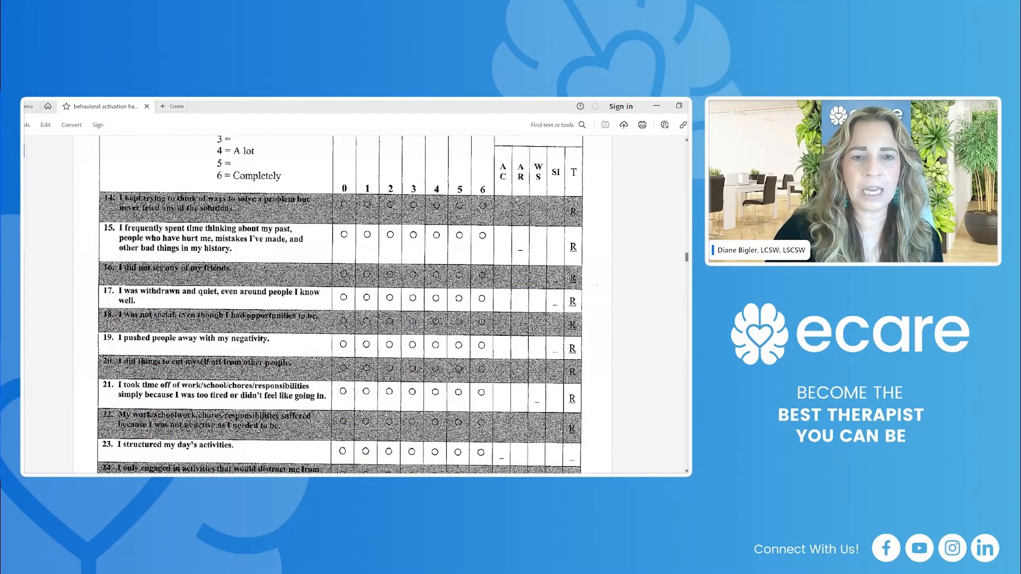
pyautogui.scroll(-3)
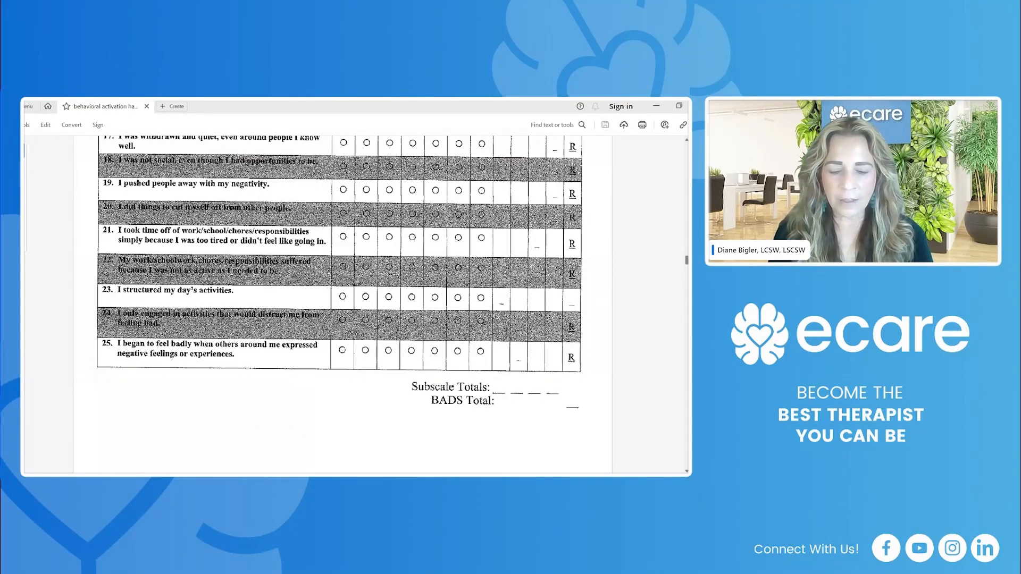
pyautogui.scroll(-3)
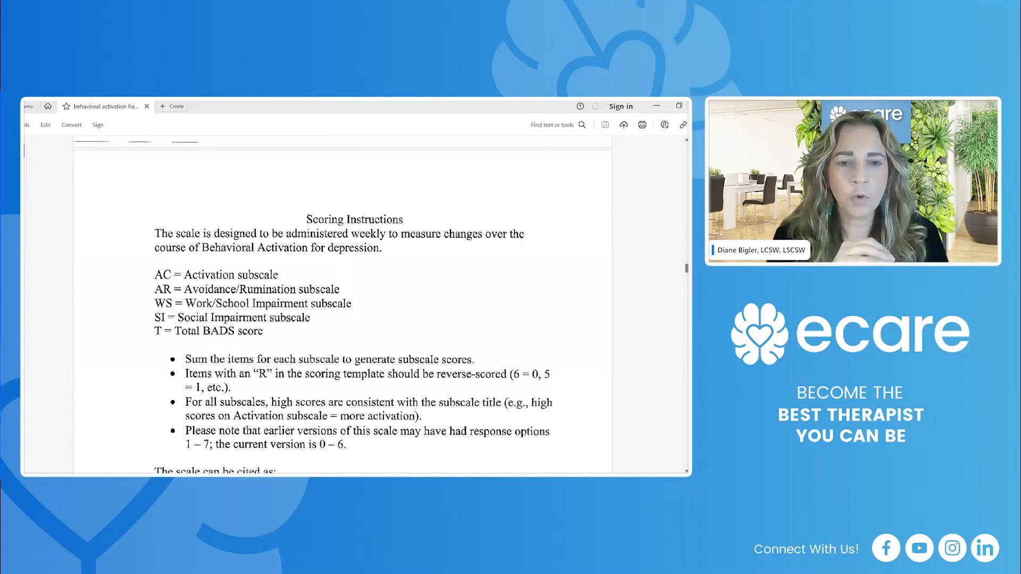
# Scroll past the Scoring Instructions to the Depression Self-Care Action Plan page.
pyautogui.scroll(-3)
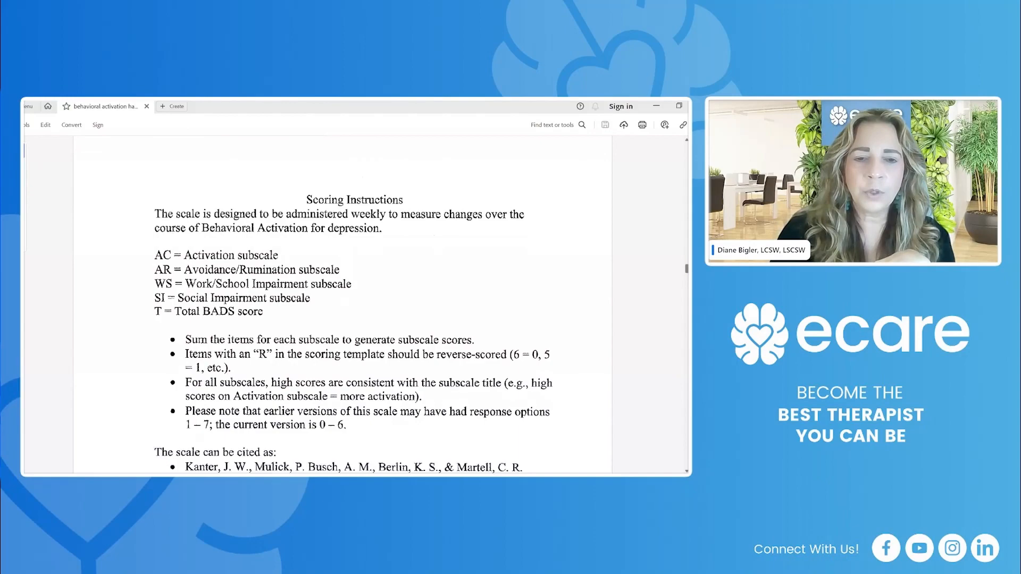
pyautogui.scroll(-3)
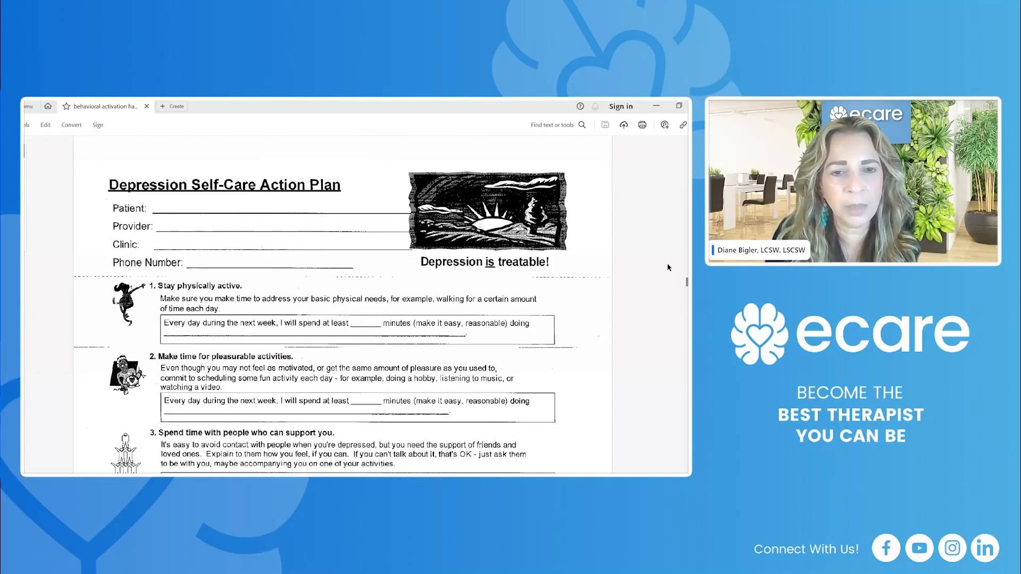
# Scroll through the action plan's sections down to the Multimodal Treatment Plan table.
pyautogui.scroll(-3)
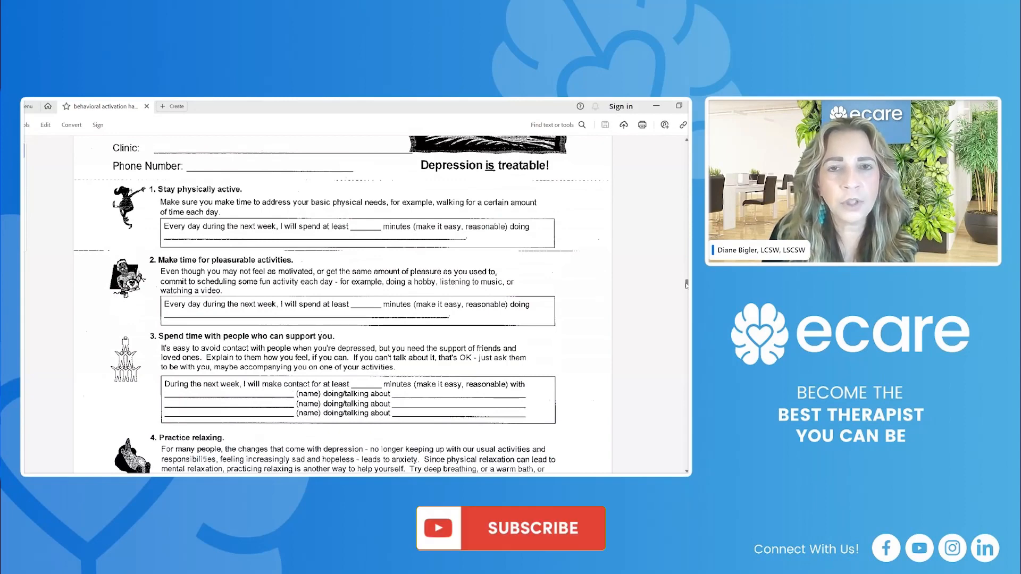
pyautogui.click(525, 528)
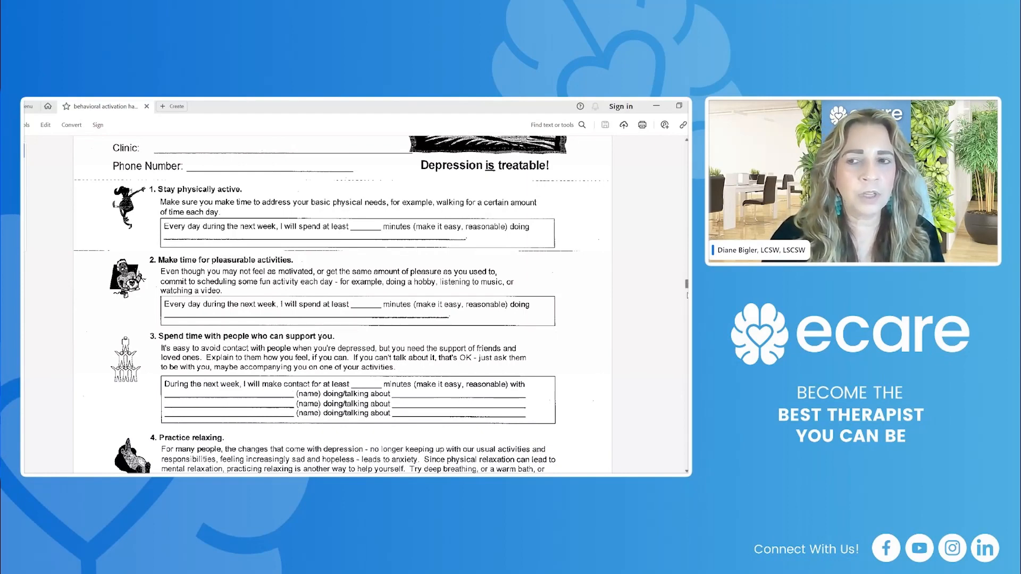
pyautogui.scroll(-3)
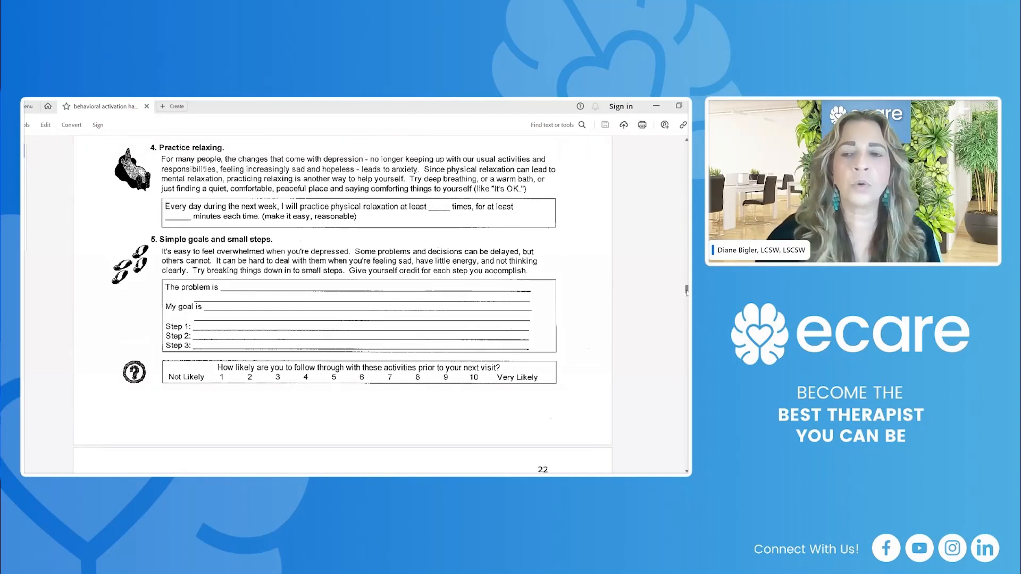
pyautogui.scroll(-3)
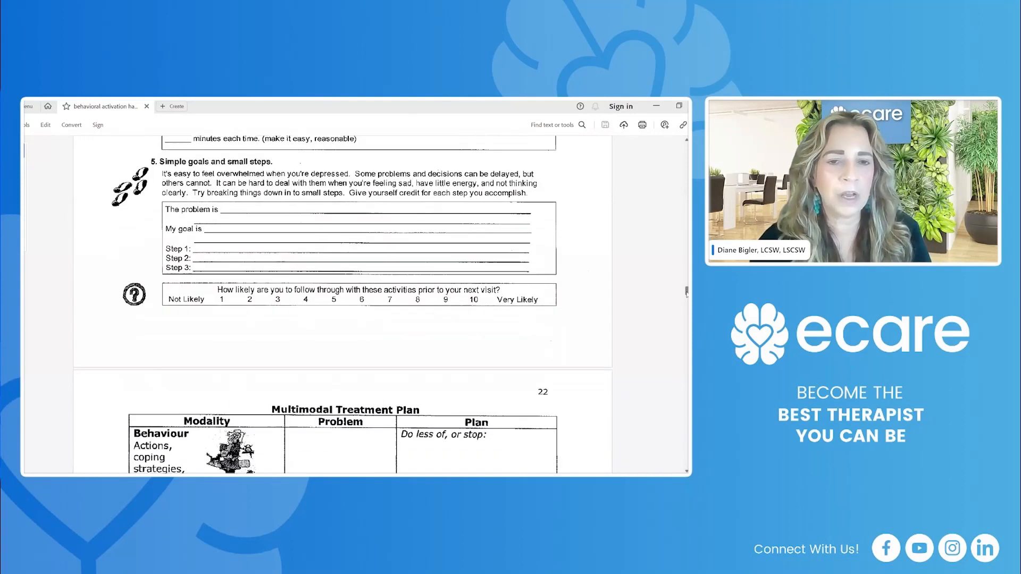
pyautogui.scroll(-3)
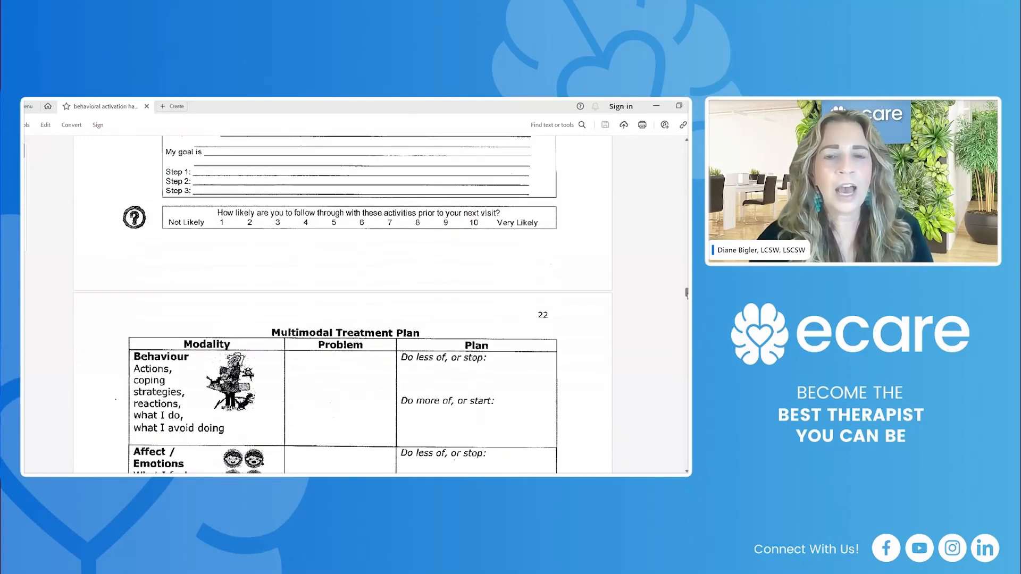